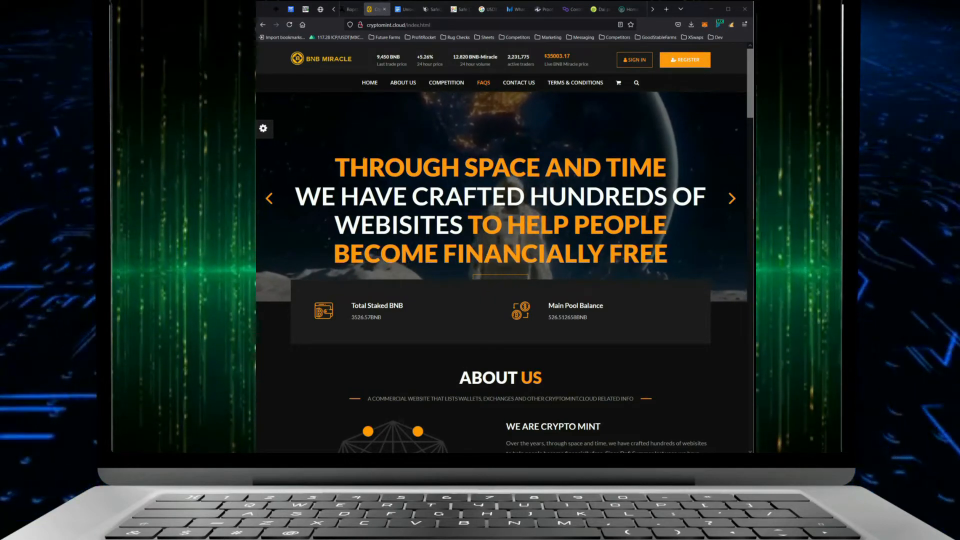
# Scroll past the hero banner to the About Us section and Strong Security / World Coverage features.
pyautogui.scroll(-3)
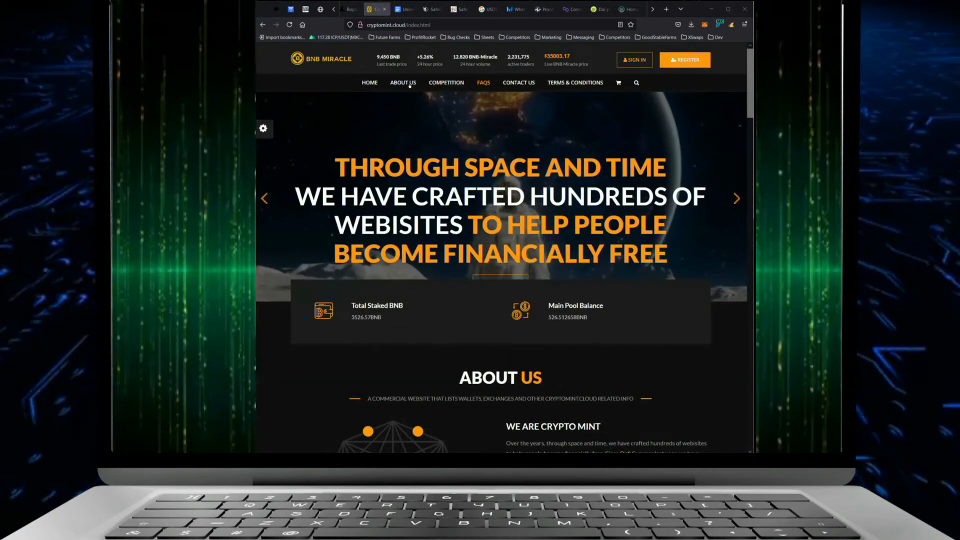
pyautogui.moveTo(402, 82)
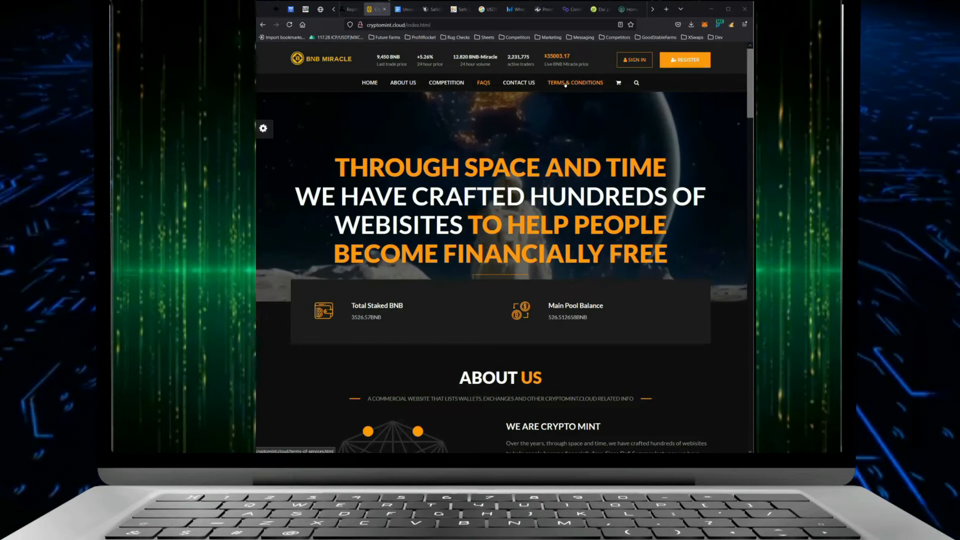
pyautogui.scroll(-3)
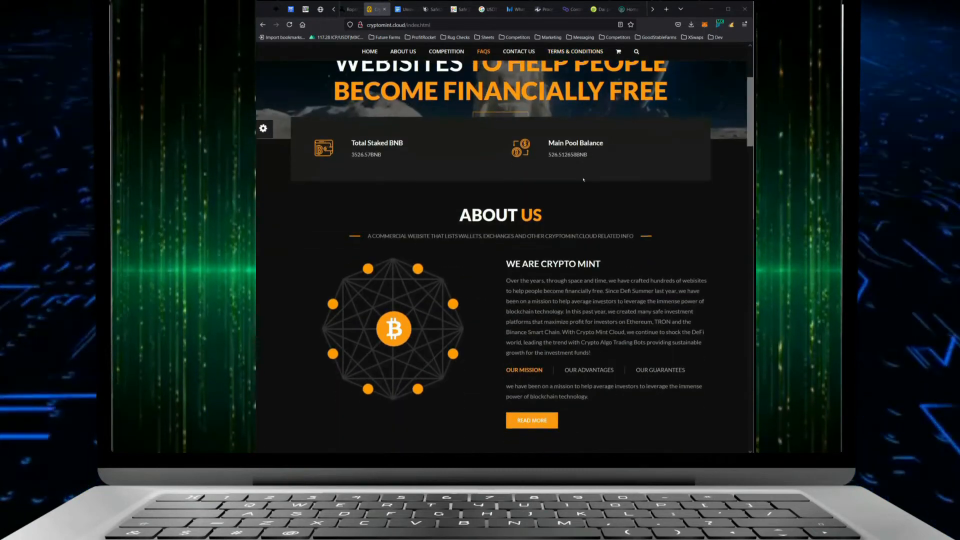
pyautogui.scroll(-3)
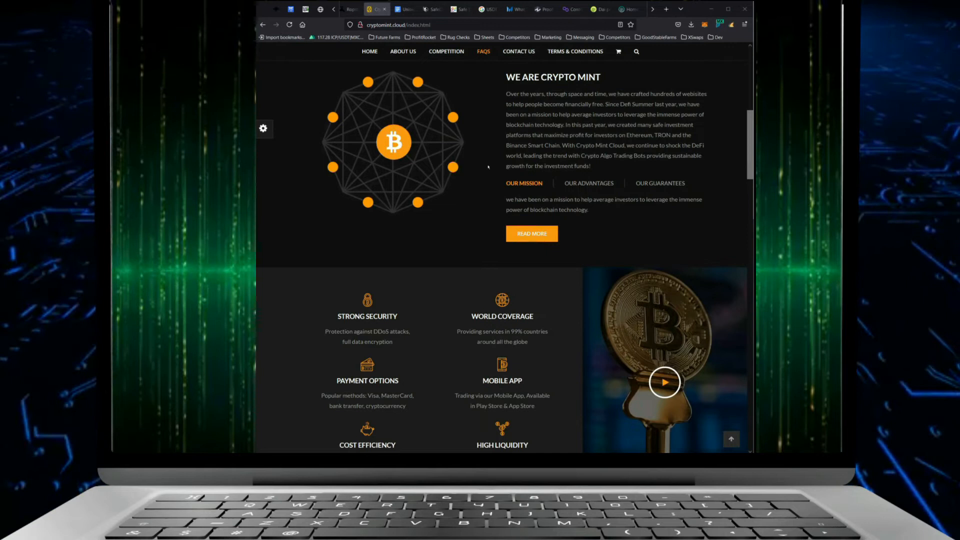
pyautogui.scroll(-3)
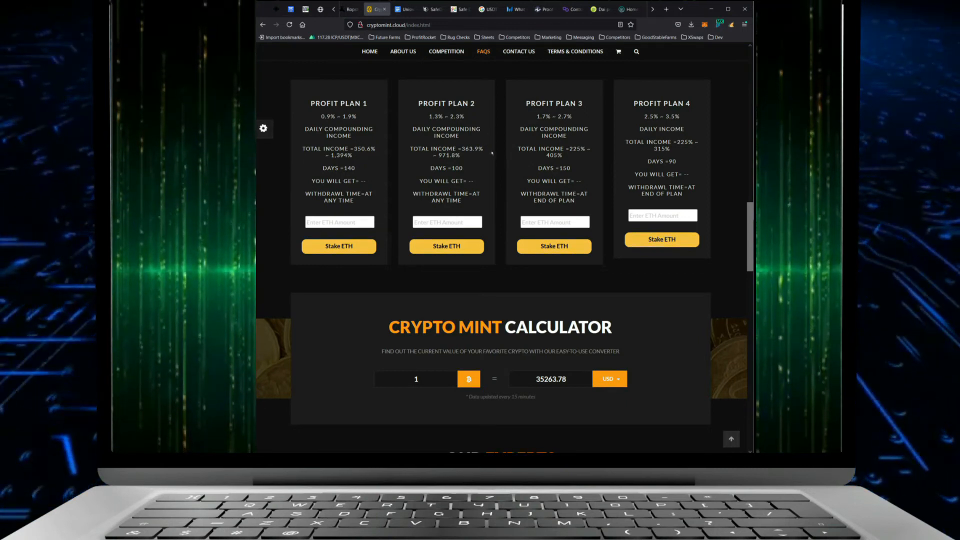
# Scroll down until the Investments Plans section with Profit Plans 1–4 is centred.
pyautogui.scroll(3)
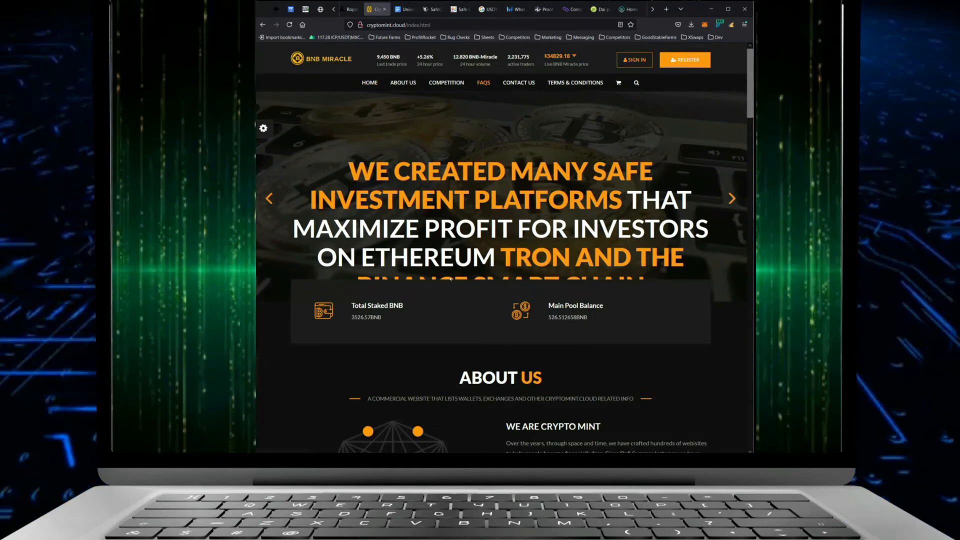
pyautogui.scroll(-3)
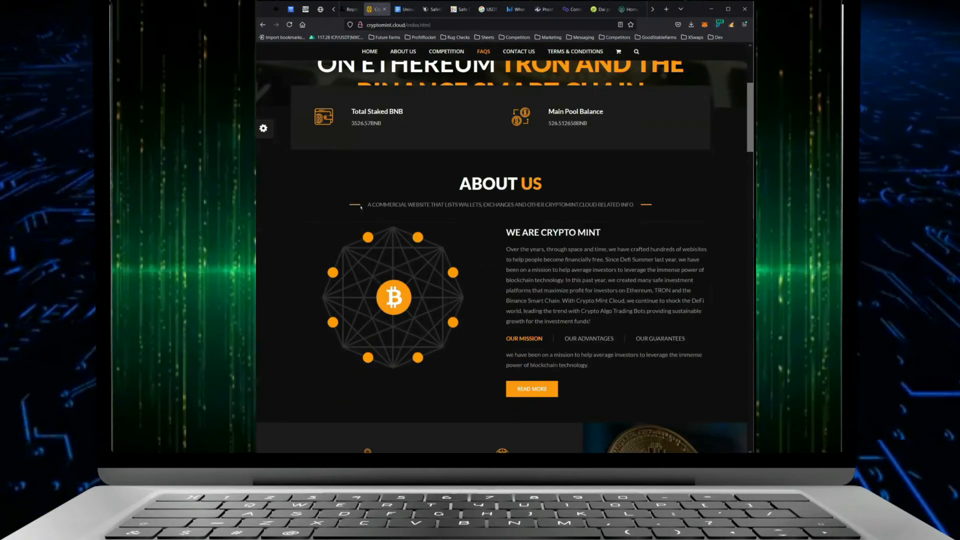
pyautogui.scroll(-3)
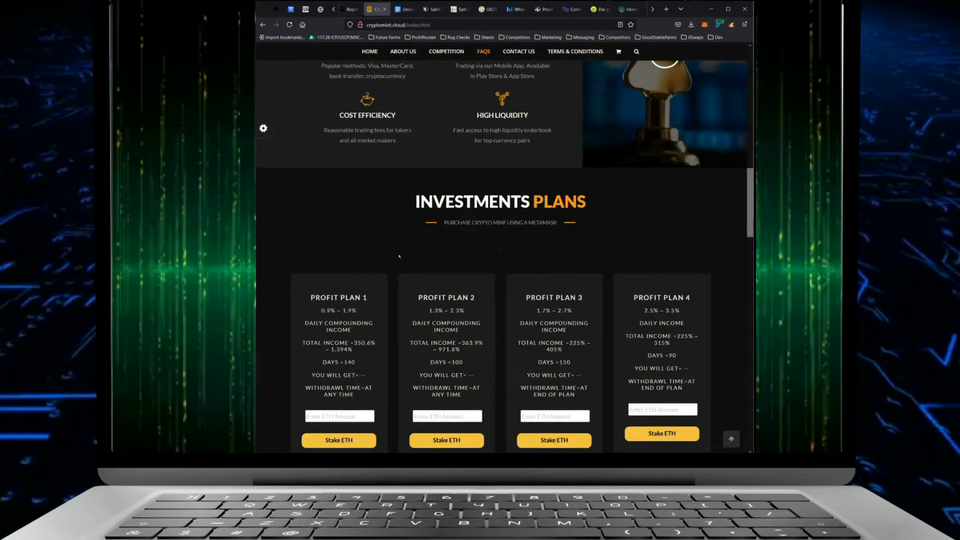
pyautogui.scroll(-3)
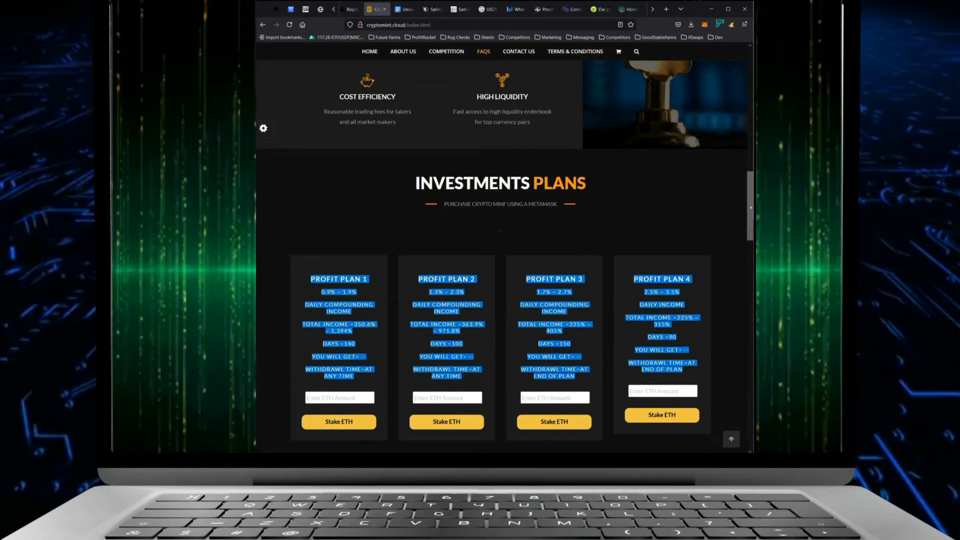
pyautogui.scroll(-3)
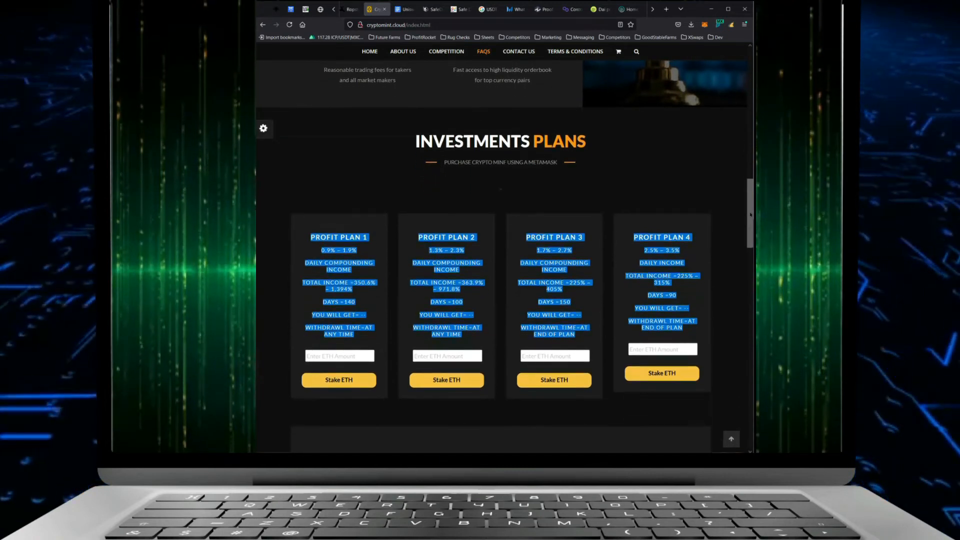
pyautogui.scroll(-3)
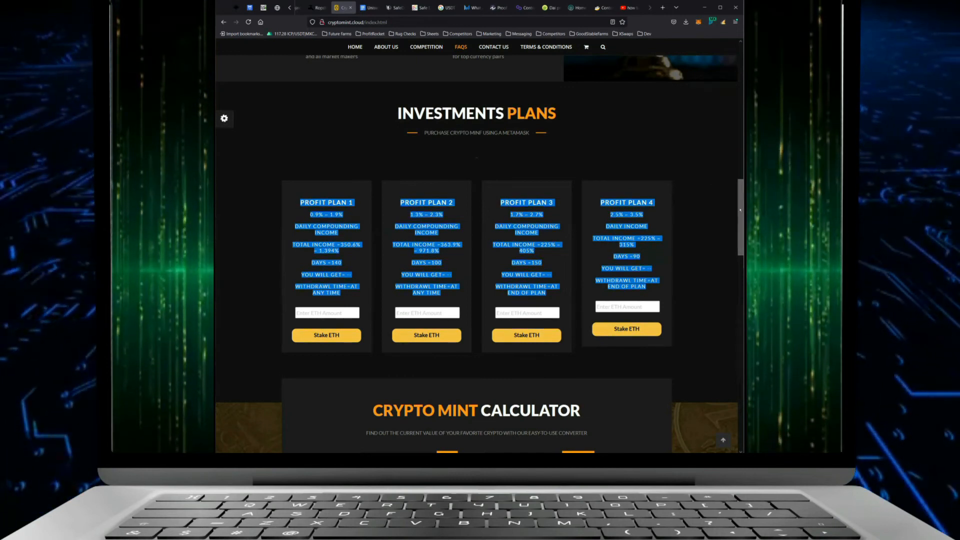
# Scroll below the plan cards to the Crypto Mint Calculator and Our Experts heading.
pyautogui.scroll(3)
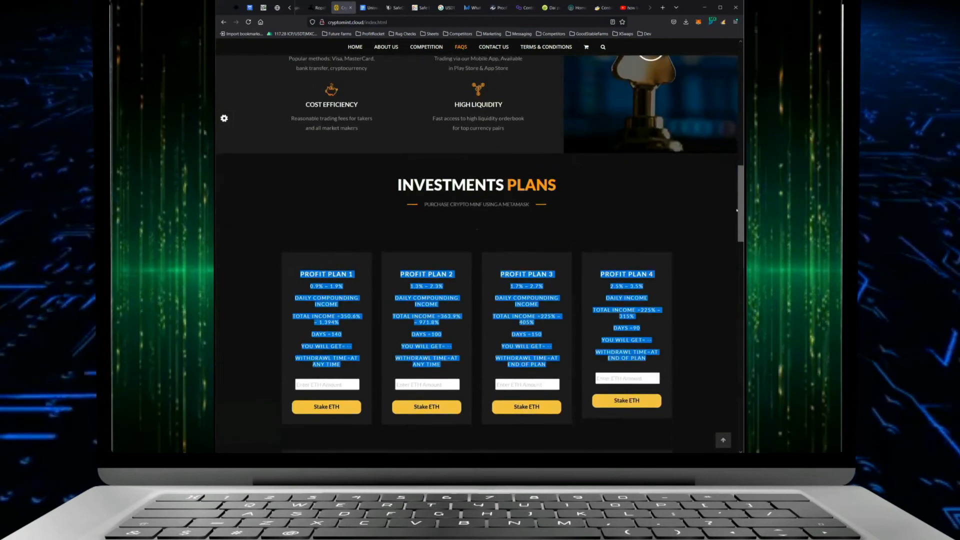
pyautogui.scroll(-3)
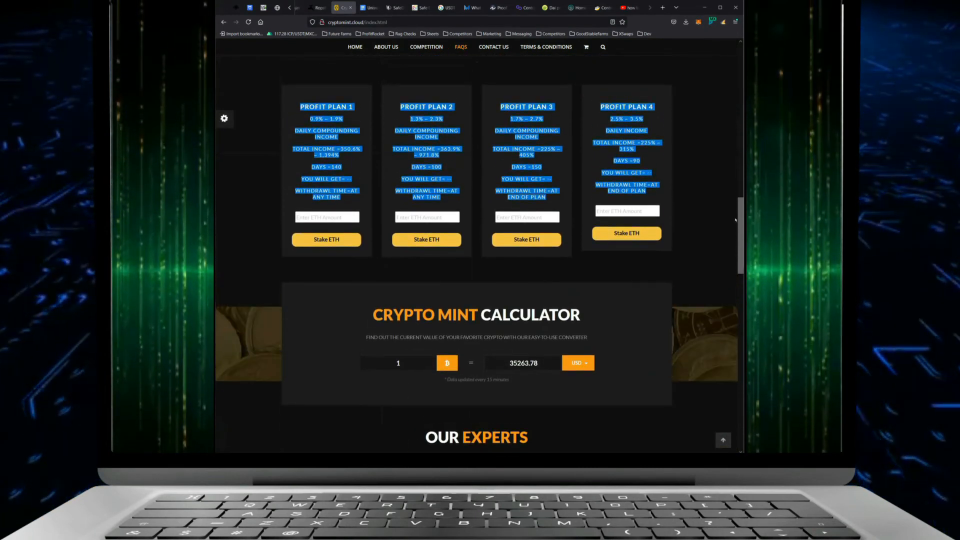
pyautogui.scroll(-3)
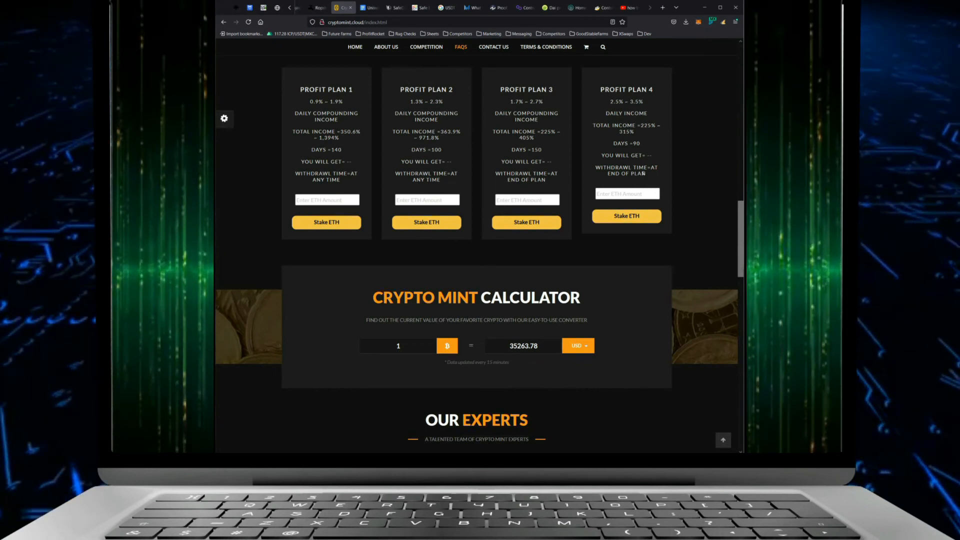
# Highlight Profit Plan 4's details, clear it, then select Profit Plan 1's income and withdrawal lines.
pyautogui.moveTo(627, 90); pyautogui.dragTo(625, 173)
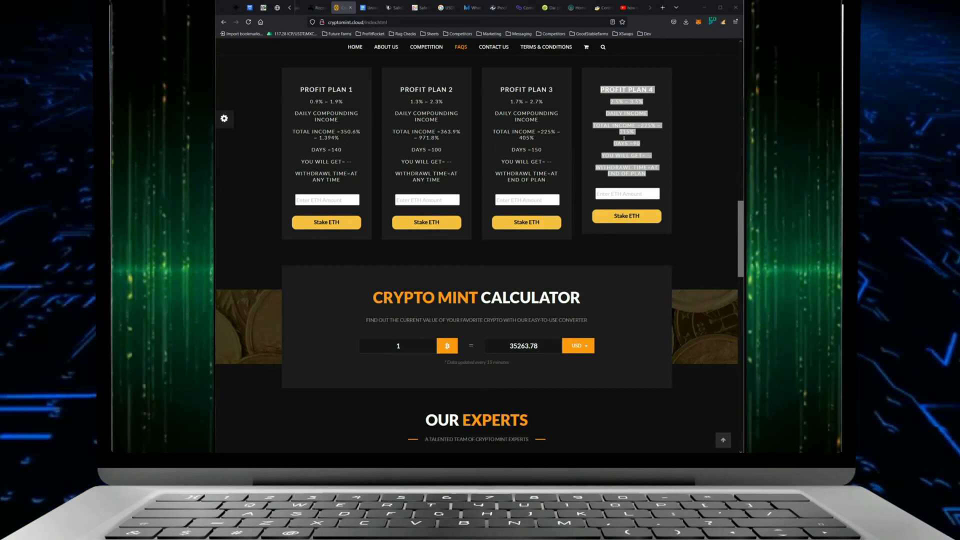
pyautogui.doubleClick(312, 89)
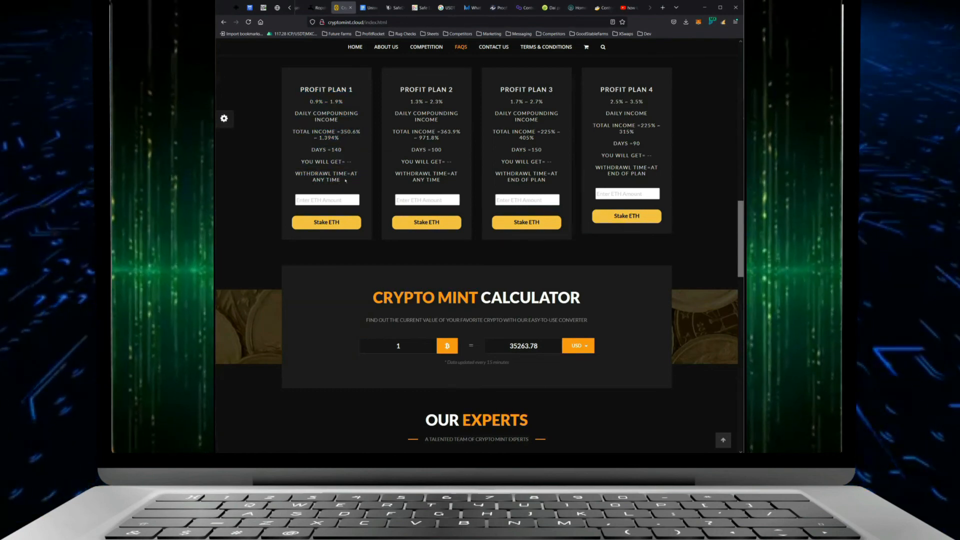
pyautogui.moveTo(312, 113); pyautogui.dragTo(326, 181)
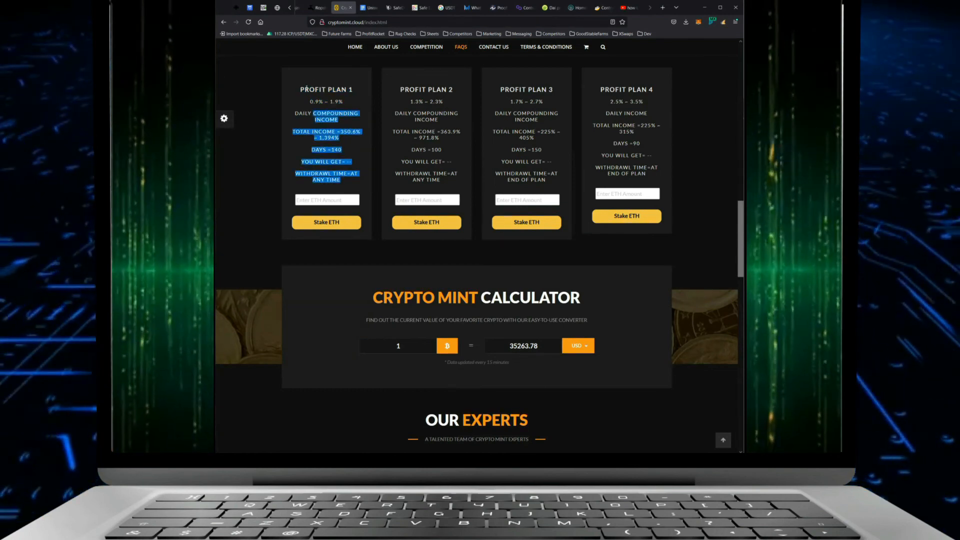